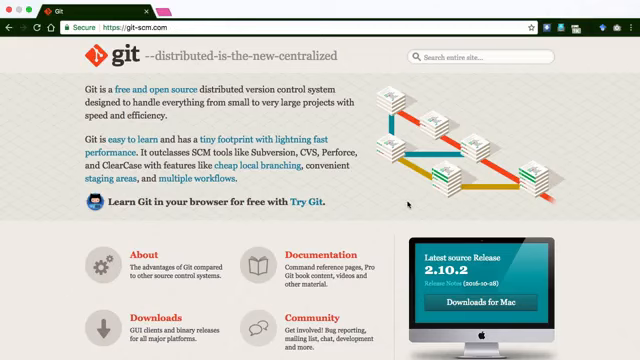
- Scroll down the git-scm.com home page and follow the Documentation link
{"action": "scroll", "scroll_direction": "down", "scroll_amount": 3}
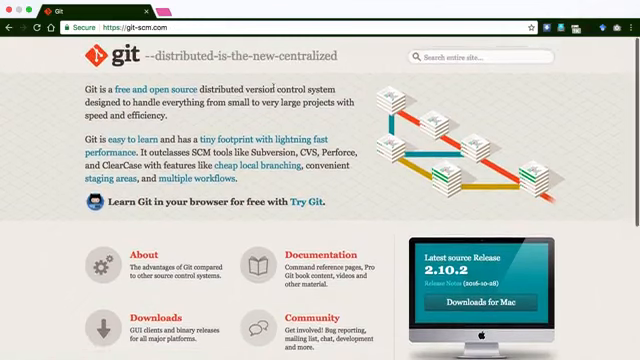
{"action": "scroll", "scroll_direction": "down", "scroll_amount": 3}
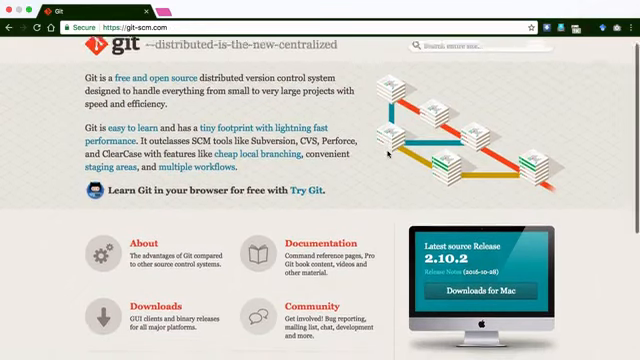
{"action": "scroll", "scroll_direction": "down", "scroll_amount": 3}
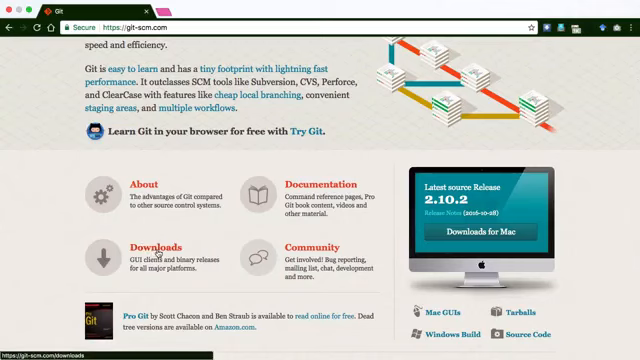
{"action": "left_click", "coordinate": [143, 219]}
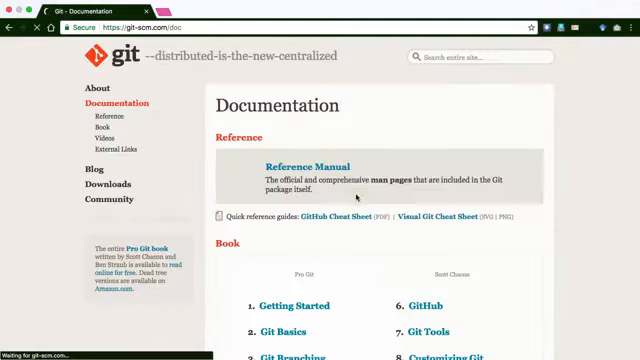
- Scroll the Documentation page and open the Pro Git 'Getting Started' chapter
{"action": "scroll", "scroll_direction": "down", "scroll_amount": 3}
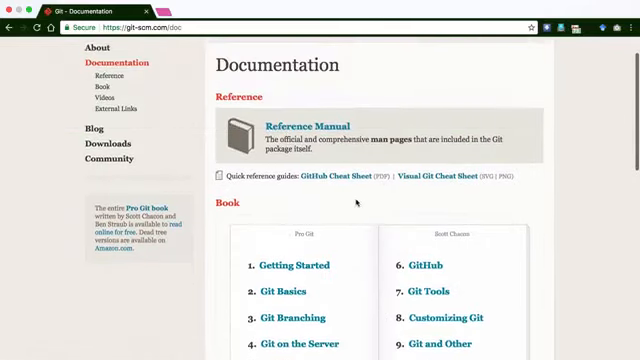
{"action": "scroll", "scroll_direction": "down", "scroll_amount": 3}
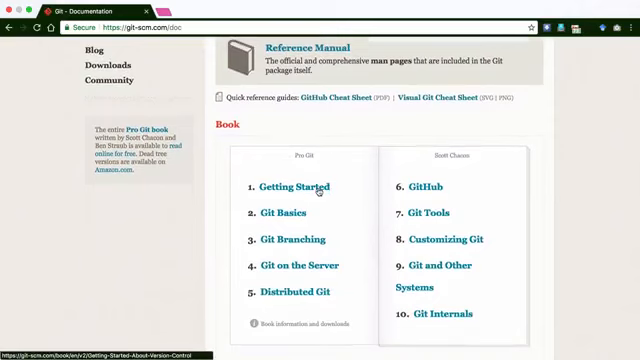
{"action": "left_click", "coordinate": [274, 187]}
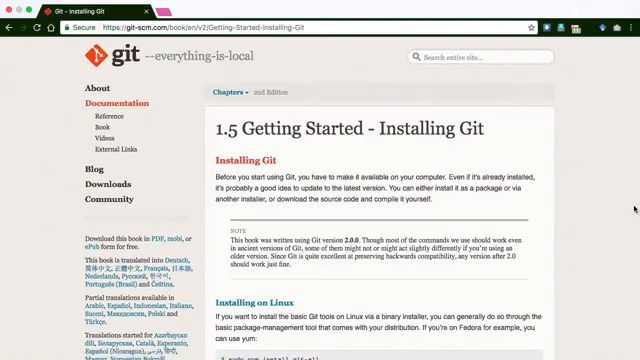
{"action": "scroll", "scroll_direction": "down", "scroll_amount": 3}
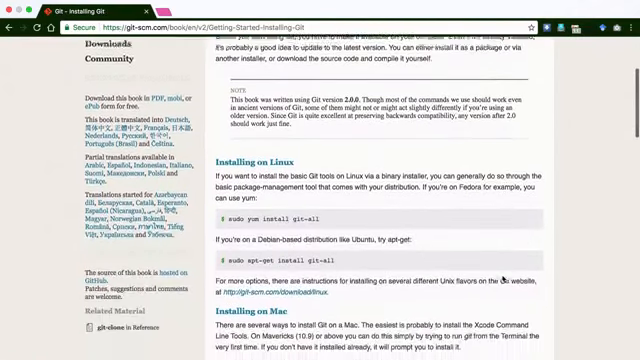
{"action": "scroll", "scroll_direction": "down", "scroll_amount": 3}
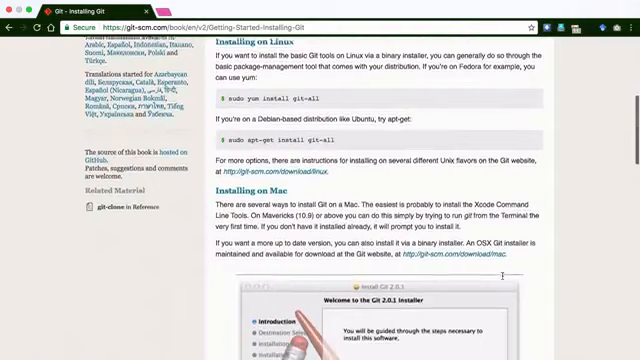
{"action": "scroll", "scroll_direction": "down", "scroll_amount": 3}
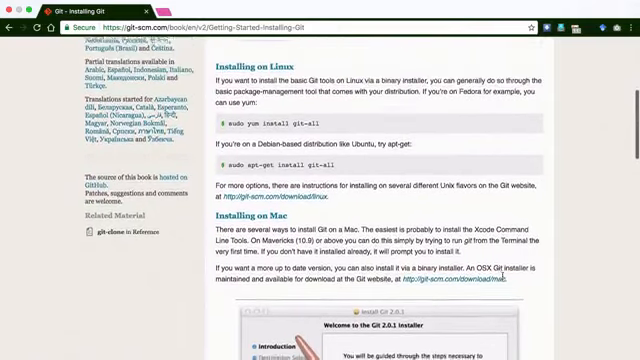
{"action": "scroll", "scroll_direction": "down", "scroll_amount": 3}
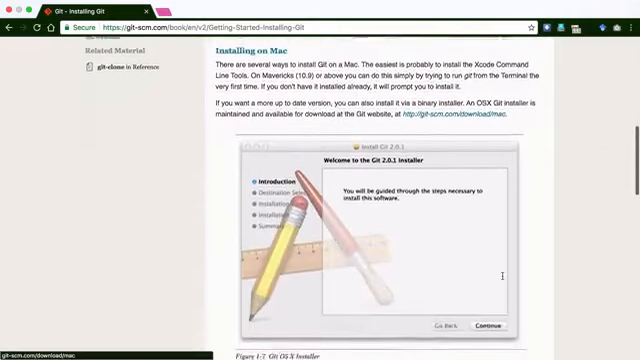
{"action": "scroll", "scroll_direction": "down", "scroll_amount": 3}
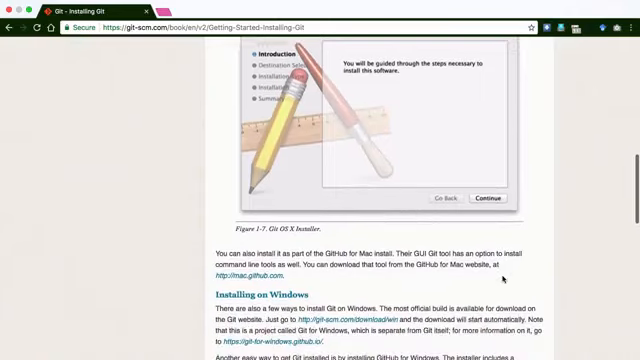
{"action": "scroll", "scroll_direction": "down", "scroll_amount": 3}
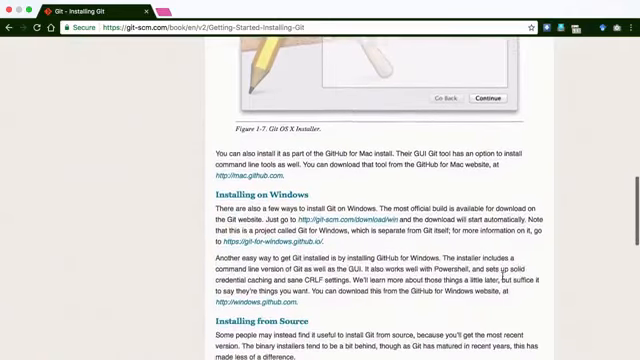
{"action": "scroll", "scroll_direction": "down", "scroll_amount": 3}
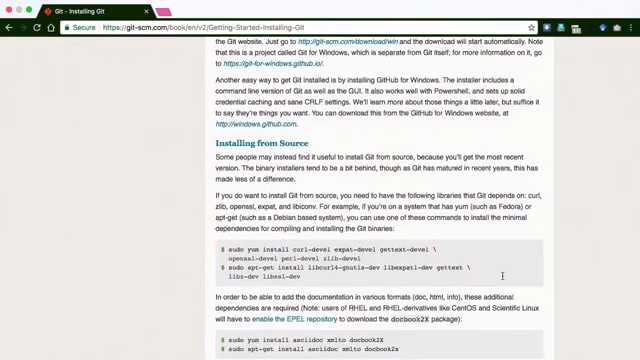
{"action": "scroll", "scroll_direction": "down", "scroll_amount": 3}
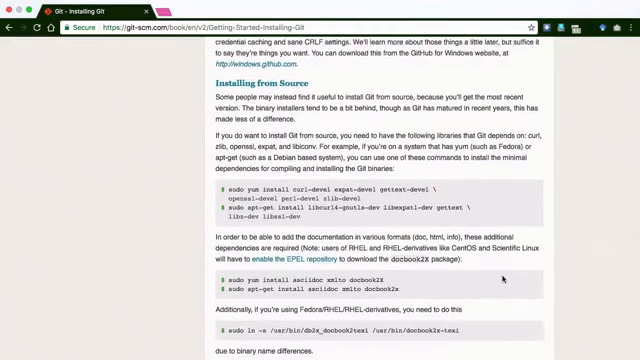
{"action": "scroll", "scroll_direction": "down", "scroll_amount": 3}
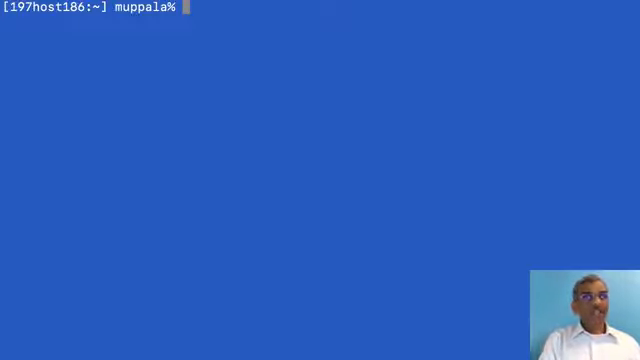
- Run git --version to confirm Git 2.9.3 is installed
{"action": "type", "text": "git --ver"}
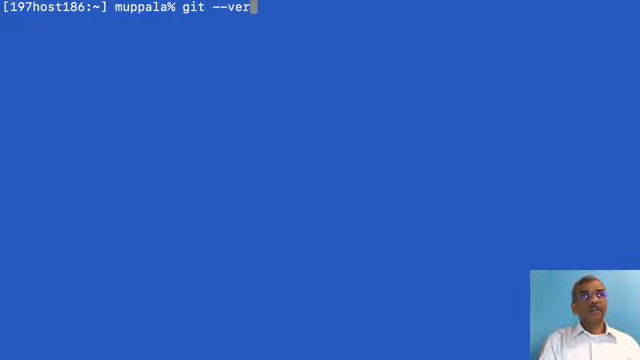
{"action": "type", "text": "sion"}
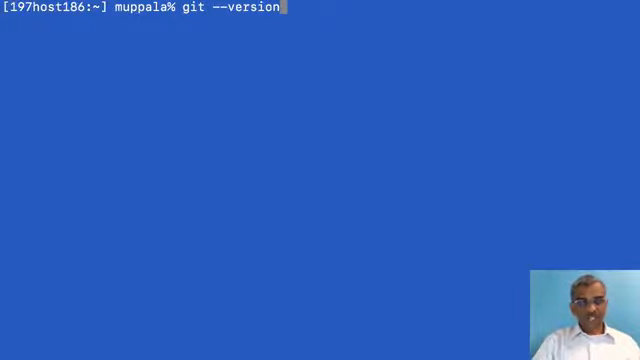
{"action": "key", "text": "Return"}
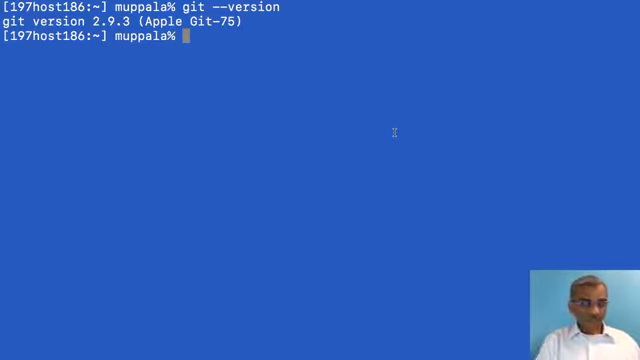
- Set the global Git user.name to "Jogesh Muppala"
{"action": "type", "text": "git config"}
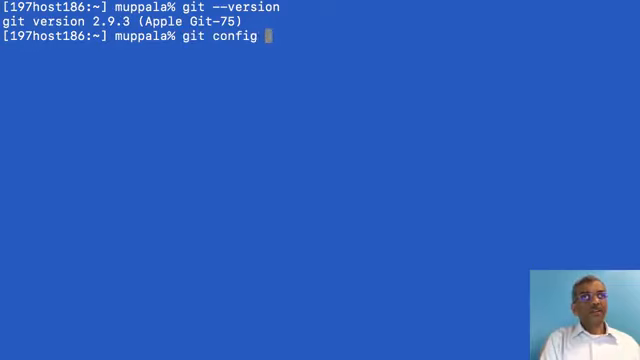
{"action": "type", "text": "--gla"}
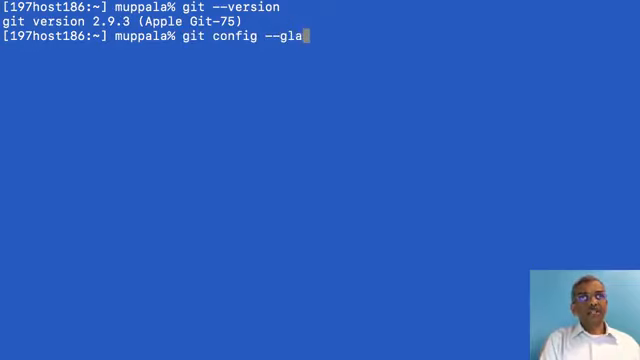
{"action": "type", "text": "bal"}
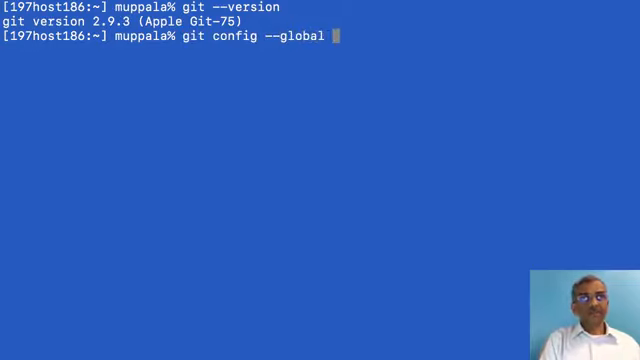
{"action": "type", "text": "user.name"}
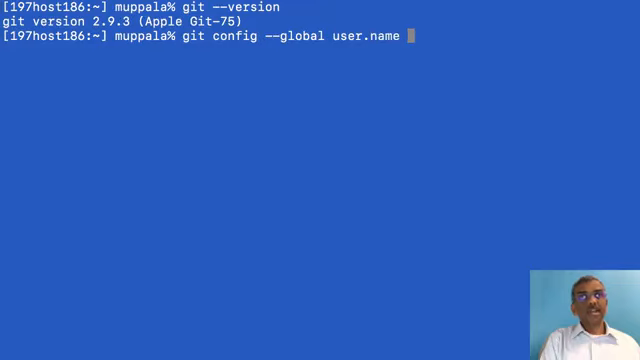
{"action": "type", "text": "\""}
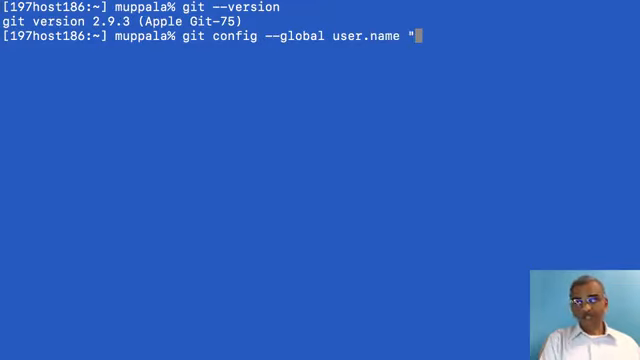
{"action": "type", "text": "Jogesh"}
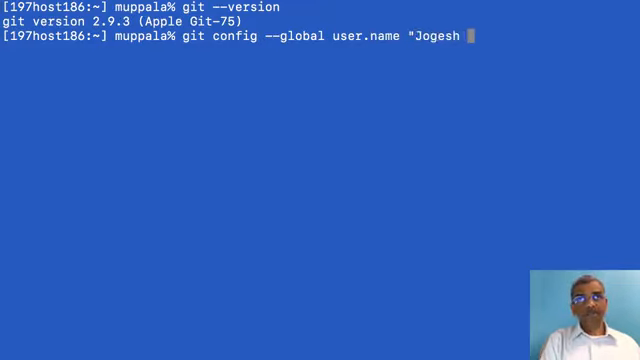
{"action": "type", "text": "Muppala"}
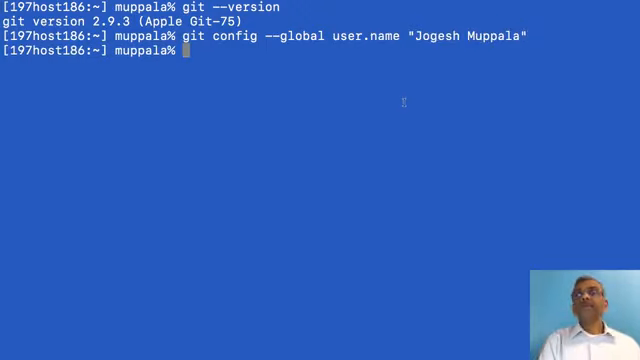
{"action": "type", "text": "git"}
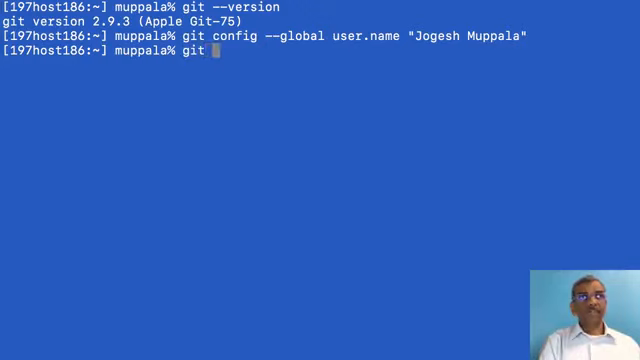
{"action": "type", "text": "config"}
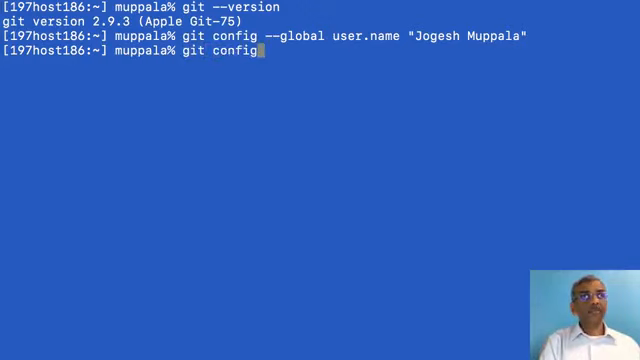
{"action": "type", "text": "--global"}
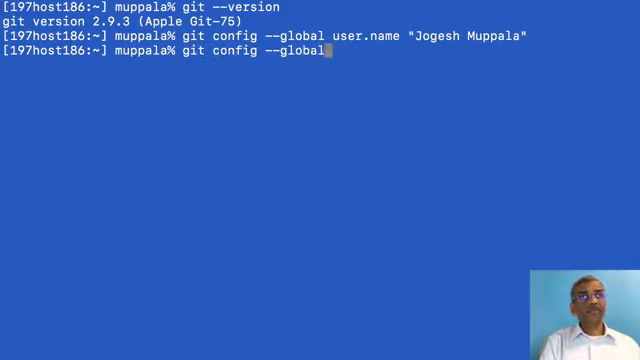
{"action": "type", "text": "user.m"}
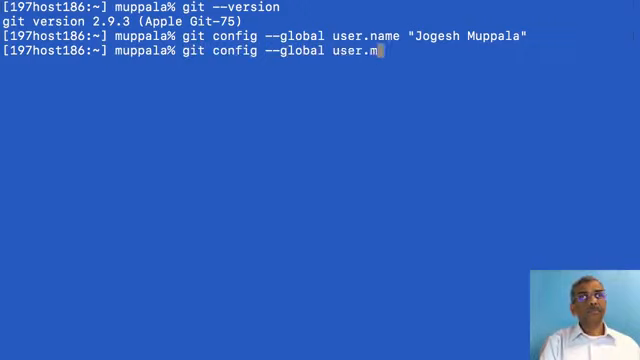
{"action": "type", "text": "email"}
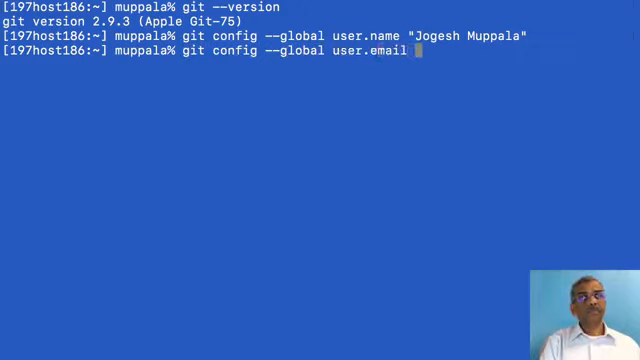
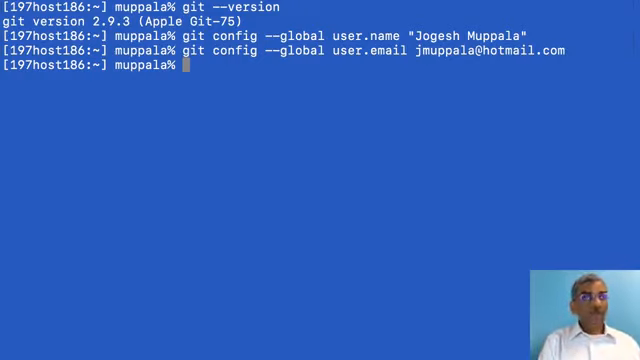
{"action": "type", "text": "git config"}
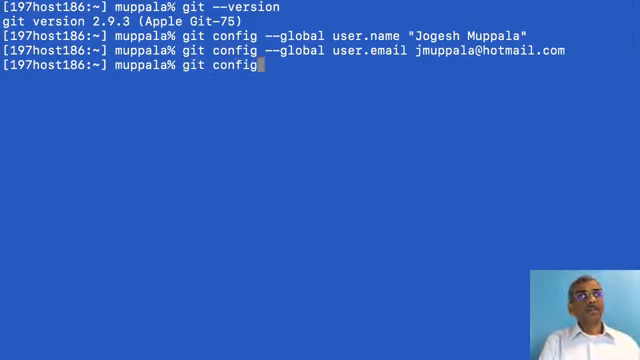